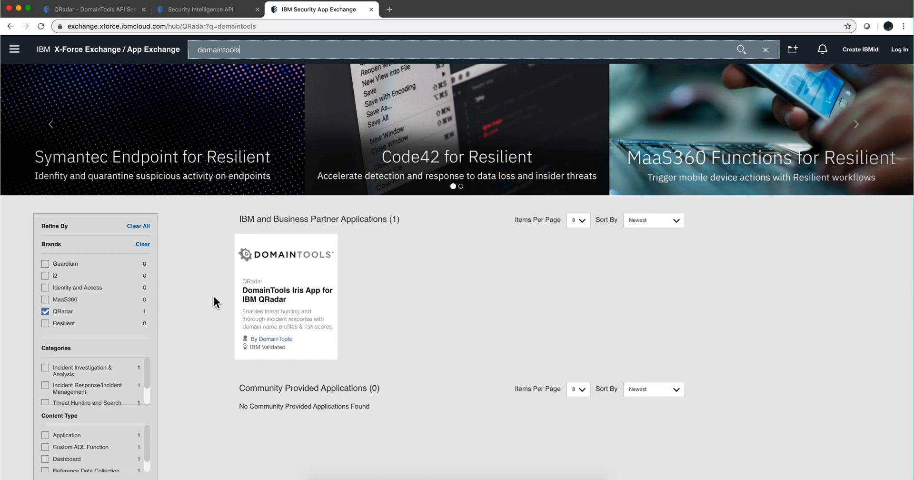
pyautogui.moveTo(322, 330)
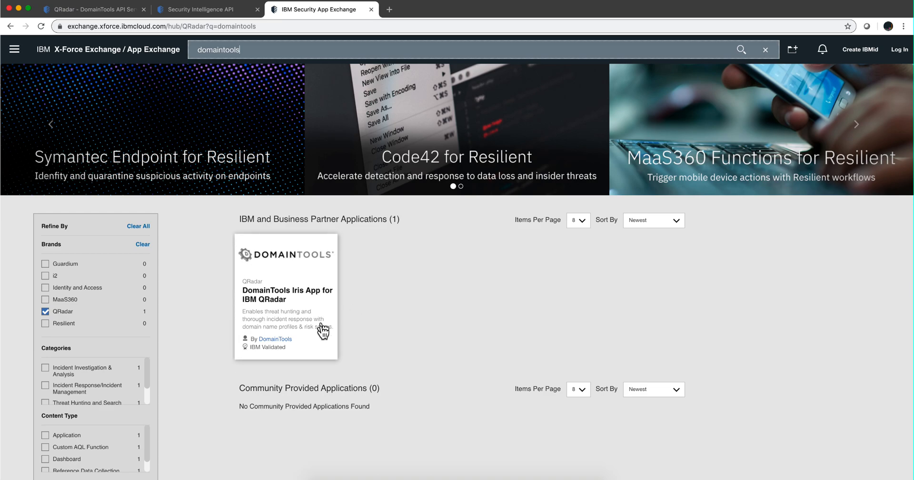
pyautogui.moveTo(308, 361)
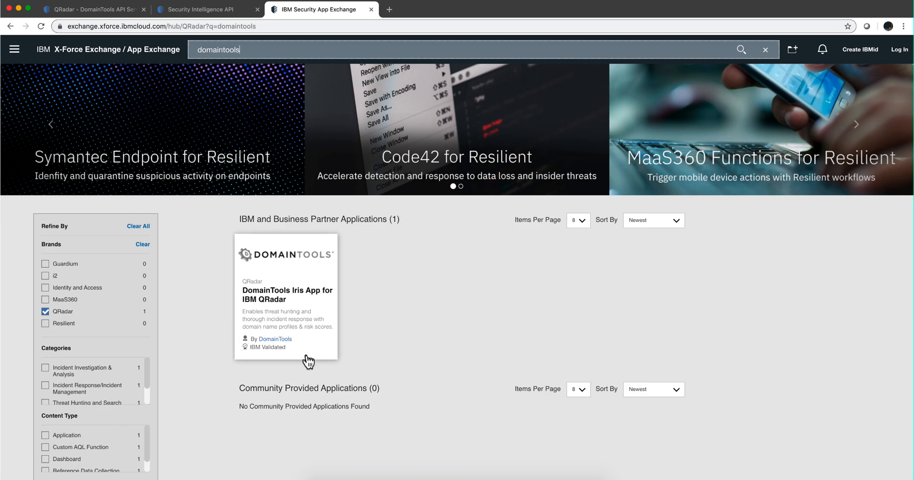
pyautogui.moveTo(309, 314)
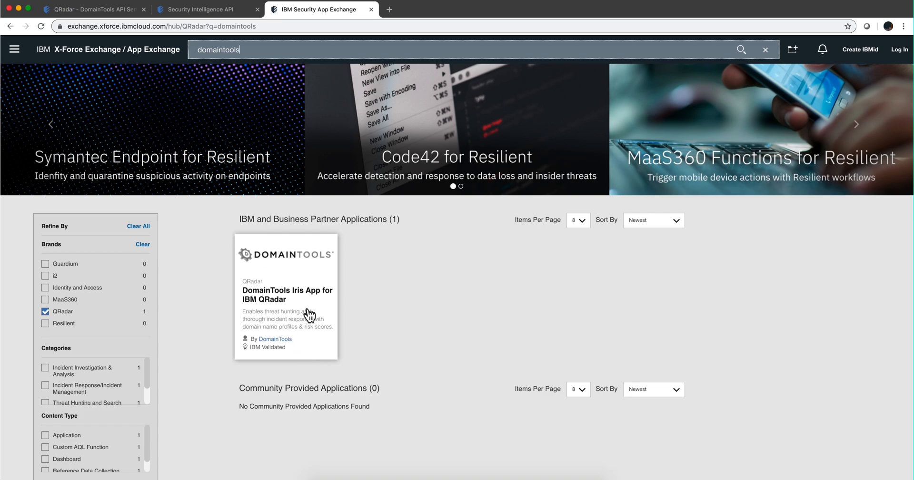
pyautogui.moveTo(281, 276)
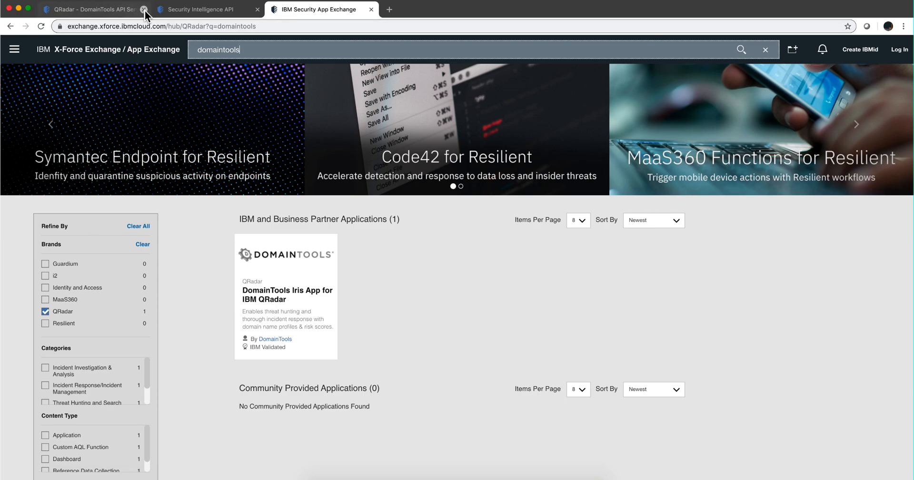
# - Switch to the QRadar console and launch DomainTools from the main menu, showing 202 domains
pyautogui.click(87, 10)
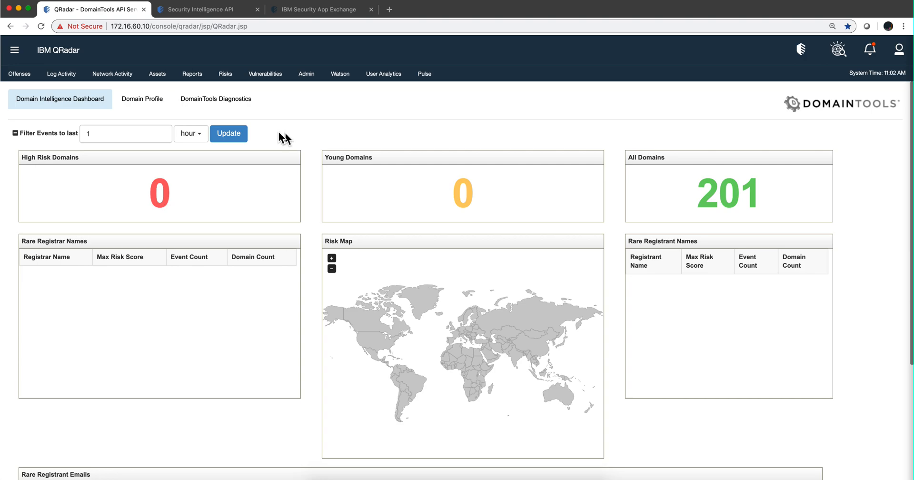
pyautogui.click(14, 50)
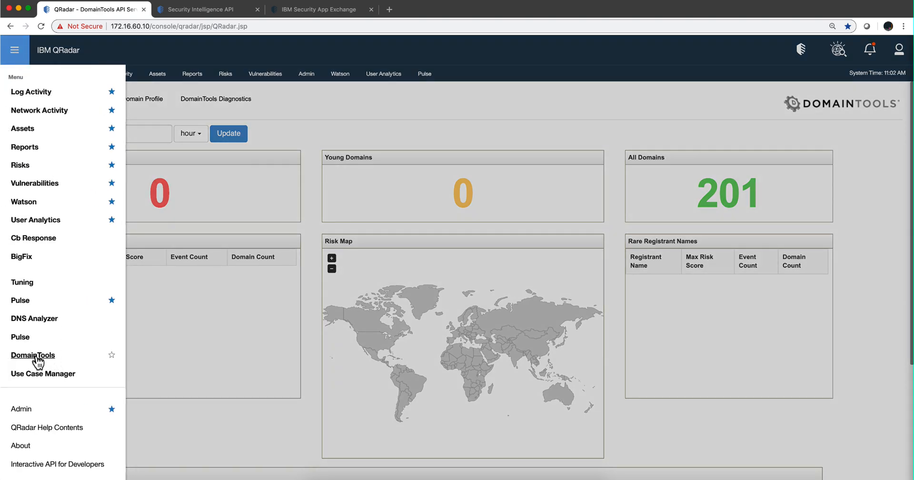
pyautogui.click(33, 355)
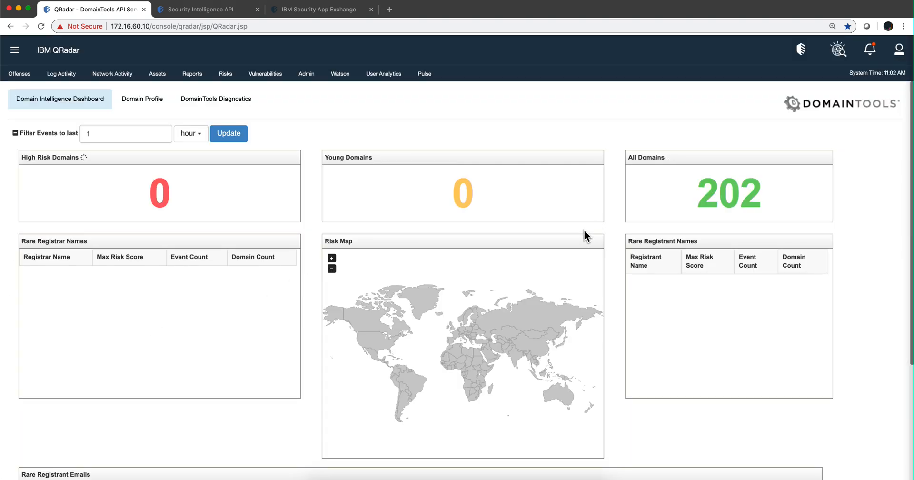
pyautogui.moveTo(771, 187)
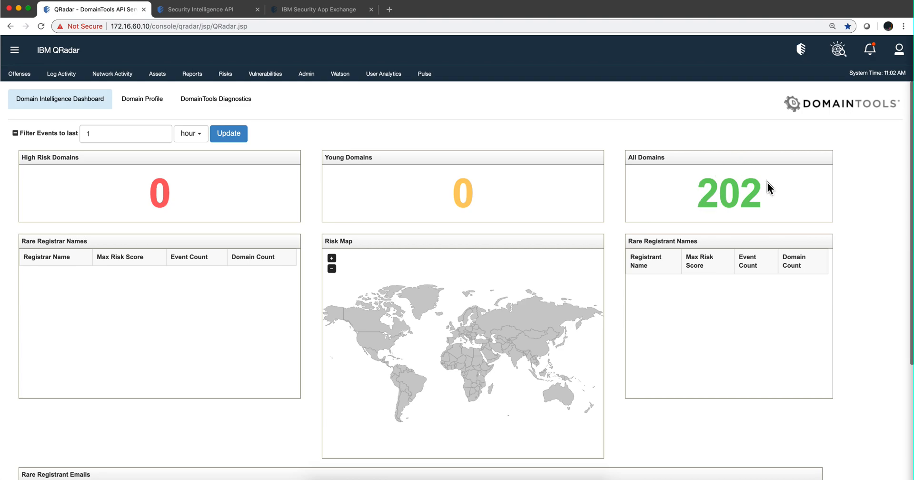
pyautogui.moveTo(722, 213)
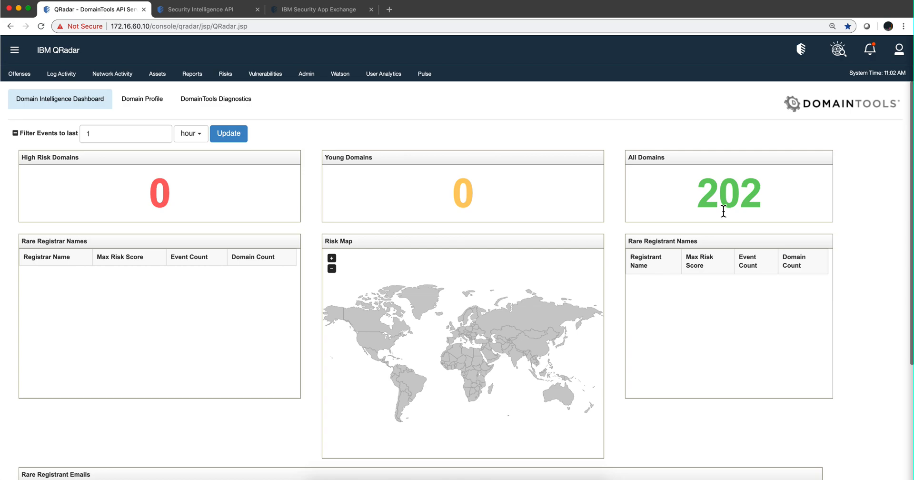
pyautogui.moveTo(428, 280)
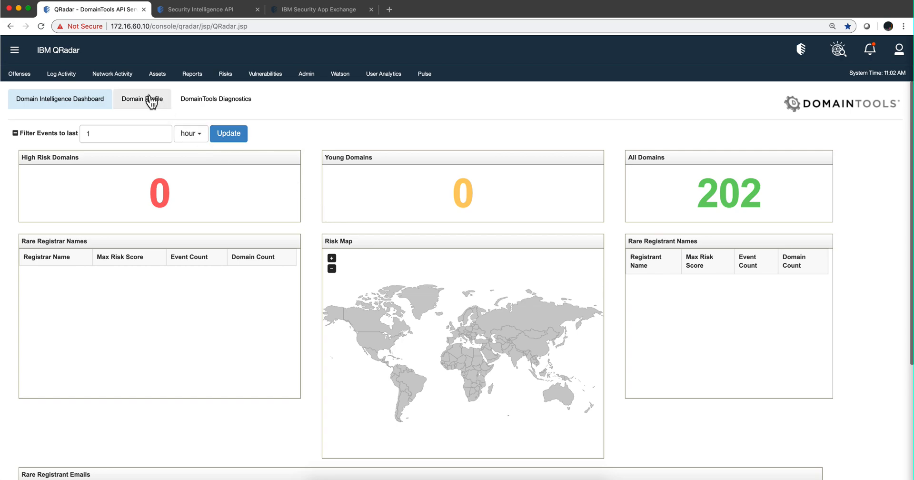
# - Look up ibm.com on the DomainTools Domain Profile page
pyautogui.click(142, 98)
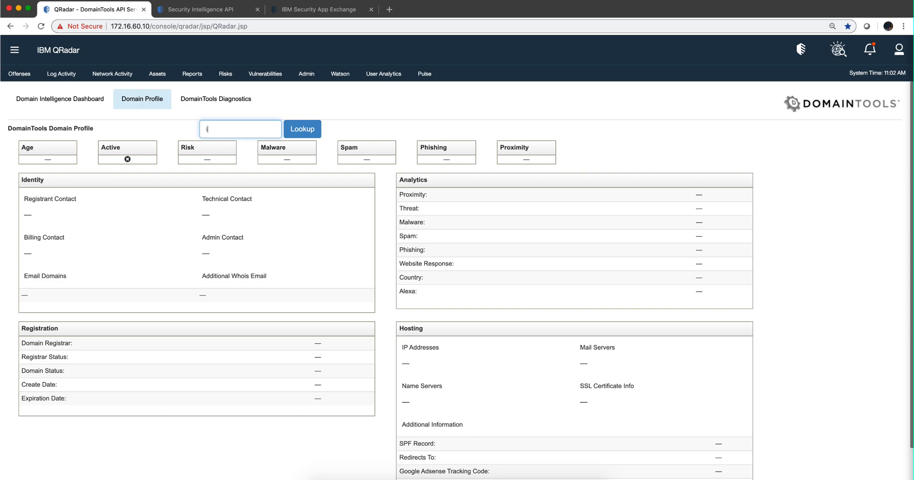
pyautogui.write('ibm.com')
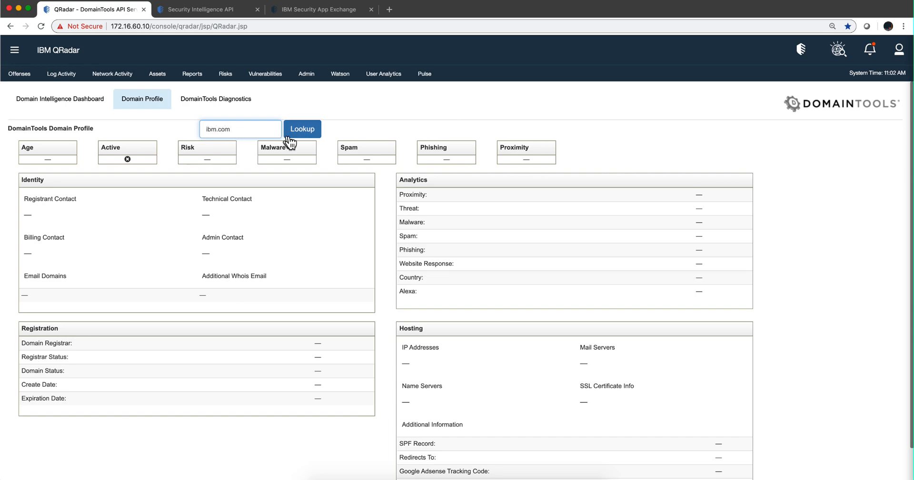
pyautogui.click(302, 129)
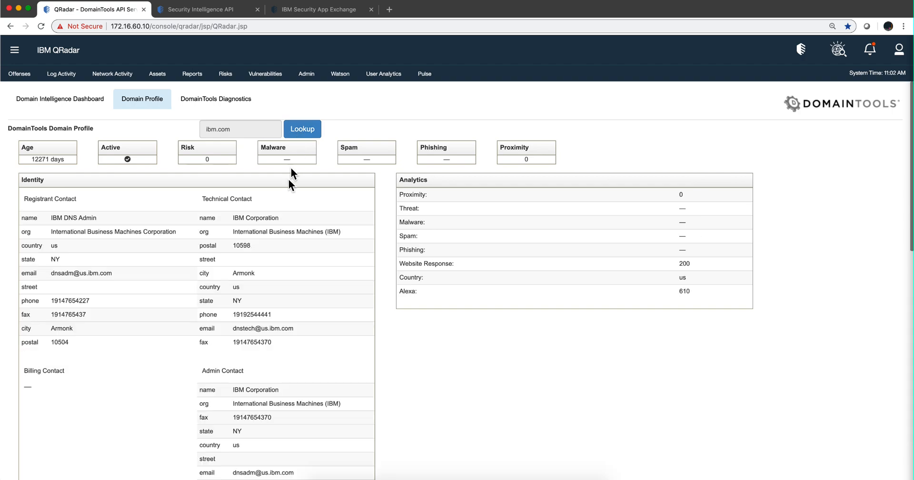
pyautogui.moveTo(304, 347)
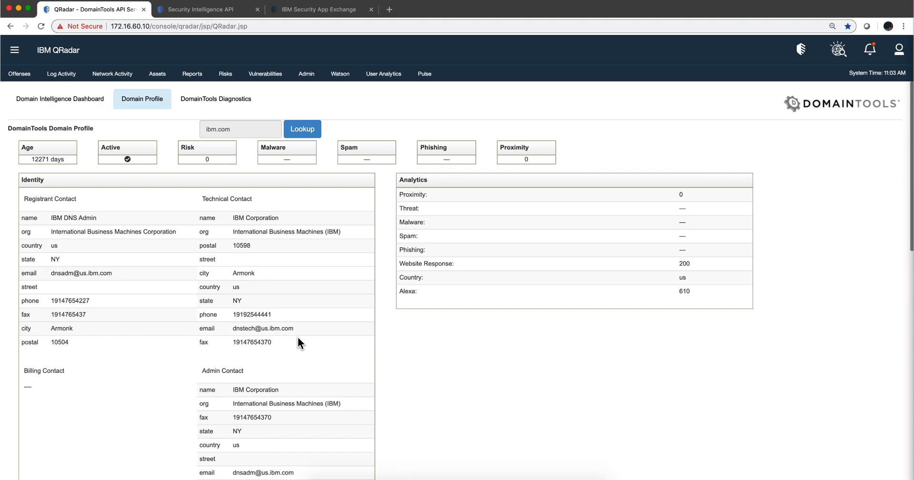
pyautogui.moveTo(143, 322)
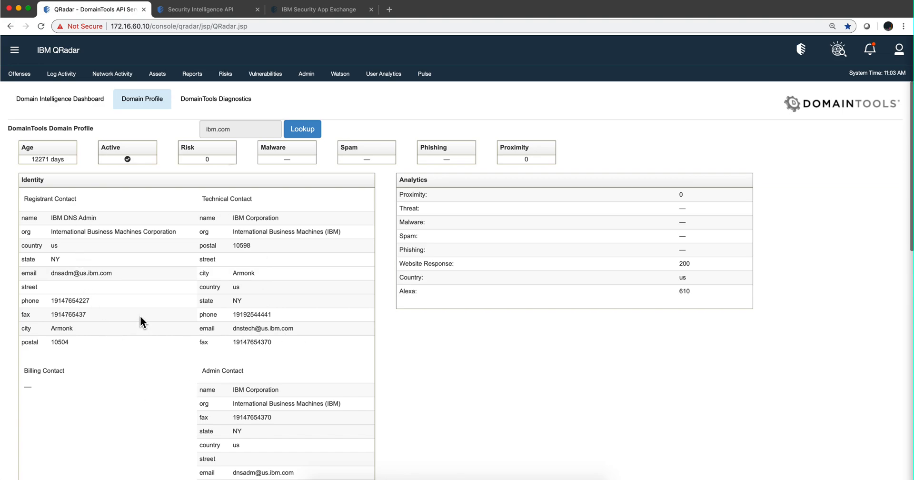
pyautogui.moveTo(189, 116)
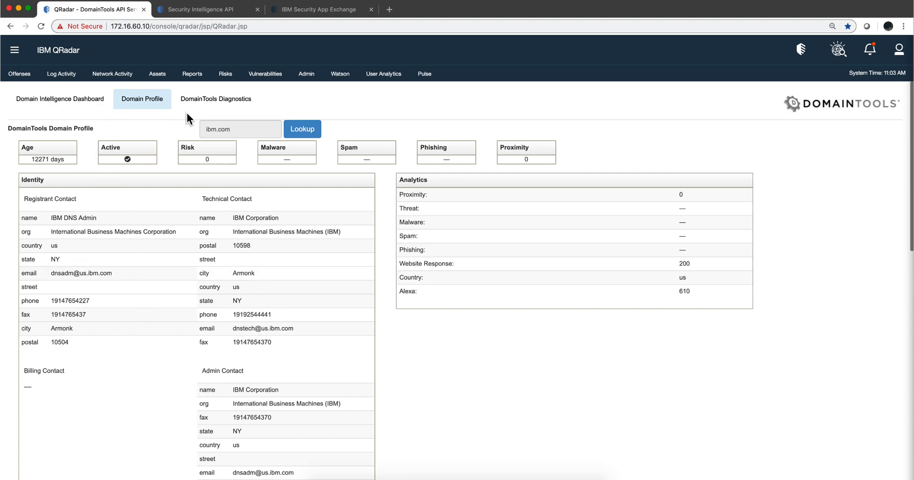
# - View the 323-entry DomainTools Diagnostics log, then go back to the Domain Intelligence Dashboard
pyautogui.click(216, 99)
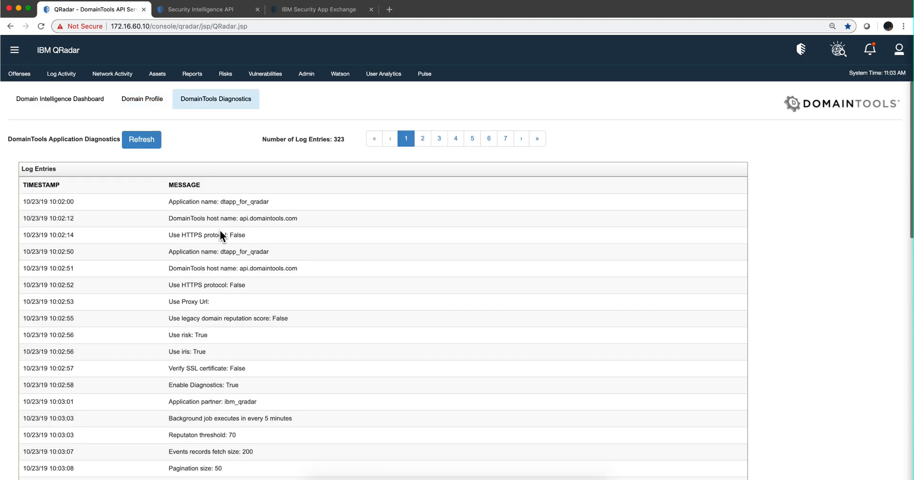
pyautogui.moveTo(203, 298)
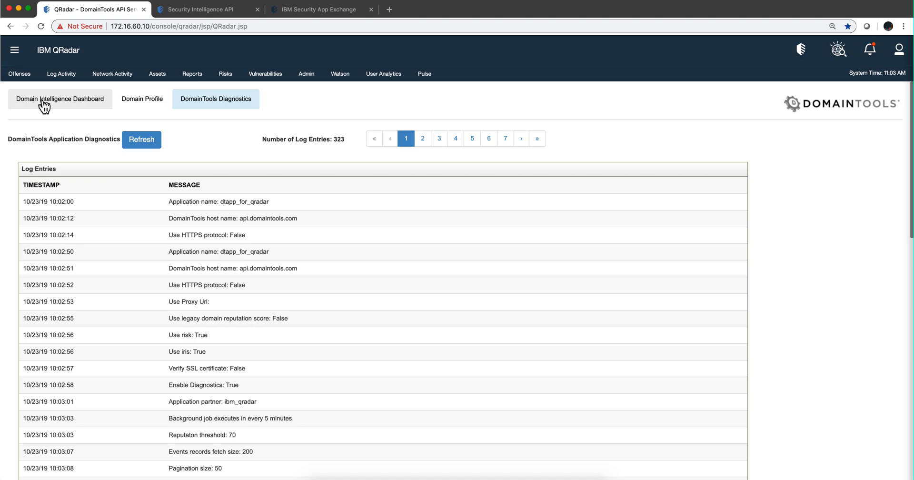
pyautogui.click(60, 99)
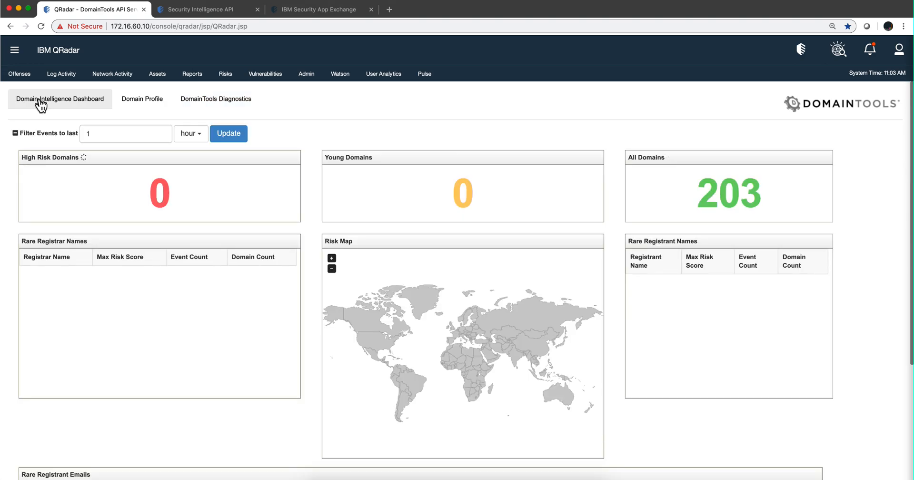
pyautogui.click(59, 99)
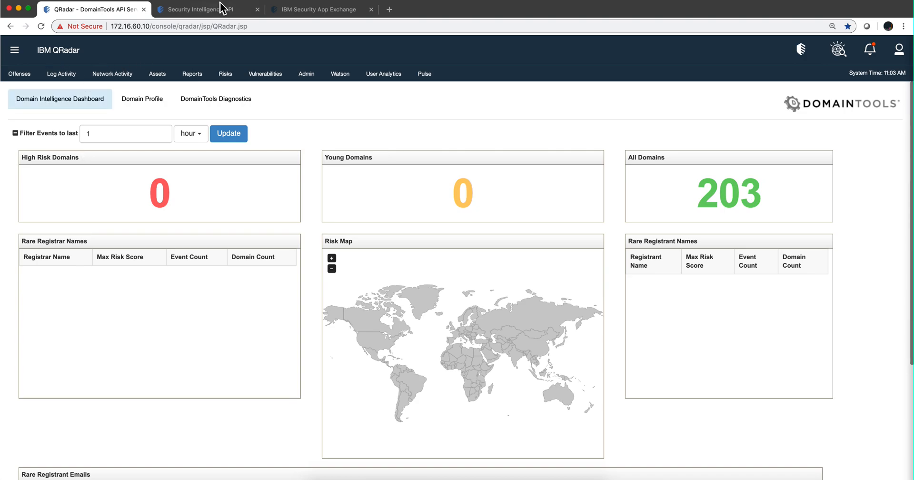
pyautogui.moveTo(207, 10)
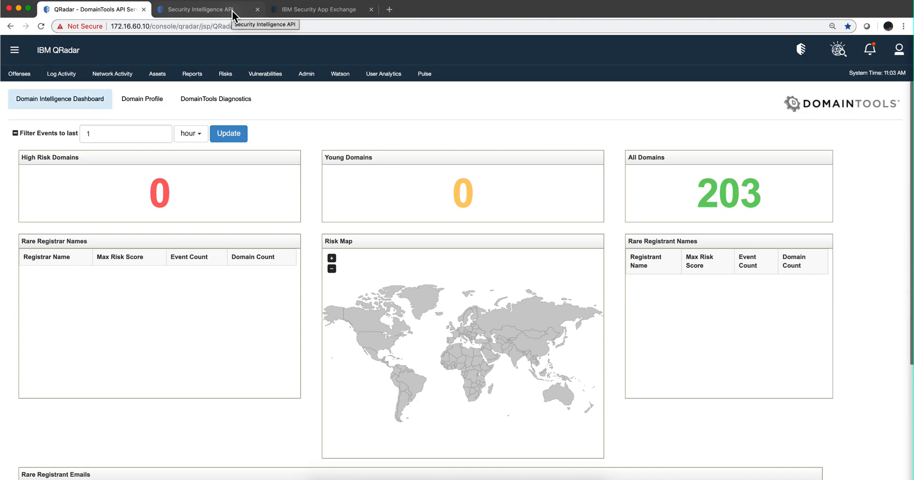
# - Scroll the API reference_data/maps response to find dt_domains_risk_score, then return to QRadar
pyautogui.click(201, 10)
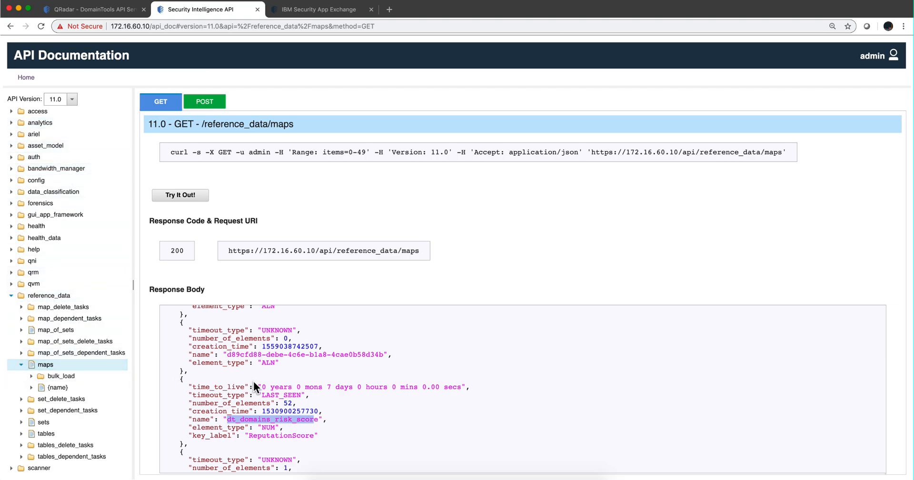
pyautogui.scroll(-3)
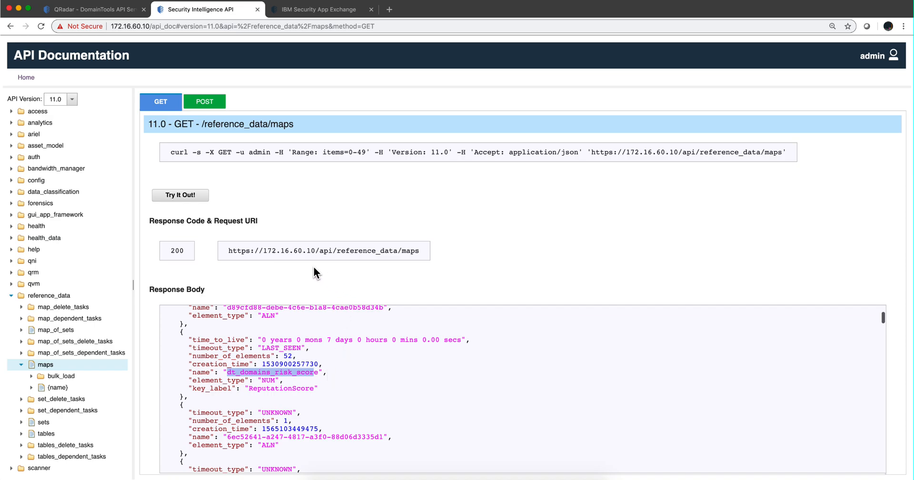
pyautogui.click(90, 9)
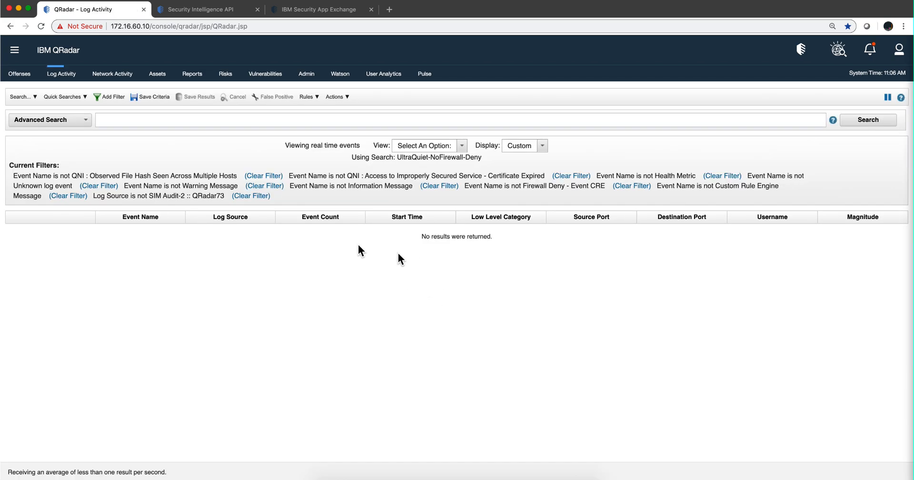
pyautogui.moveTo(400, 258)
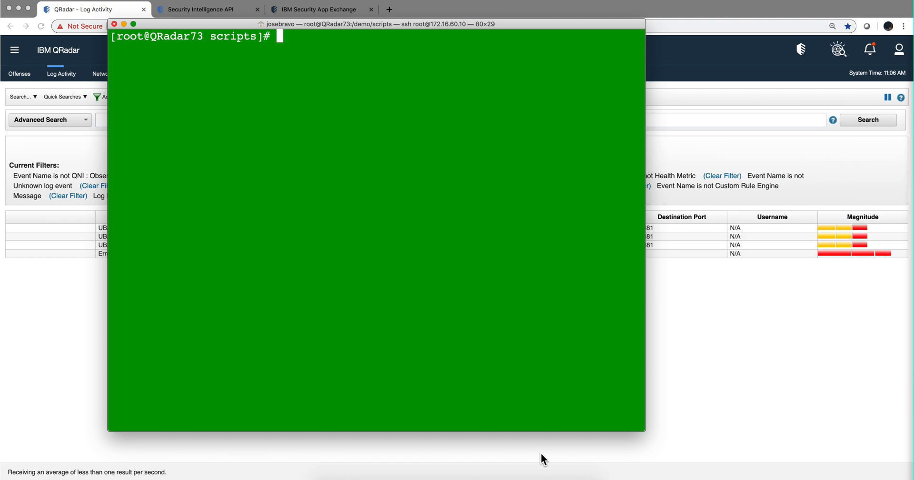
# - Replay /demo/events/DomainToolsLogs.txt with logrun.pl at rate 100
pyautogui.write('/opt/qradar/bin/logrun.pl -f /demo/events/DomainToolsLogs.txt 100')
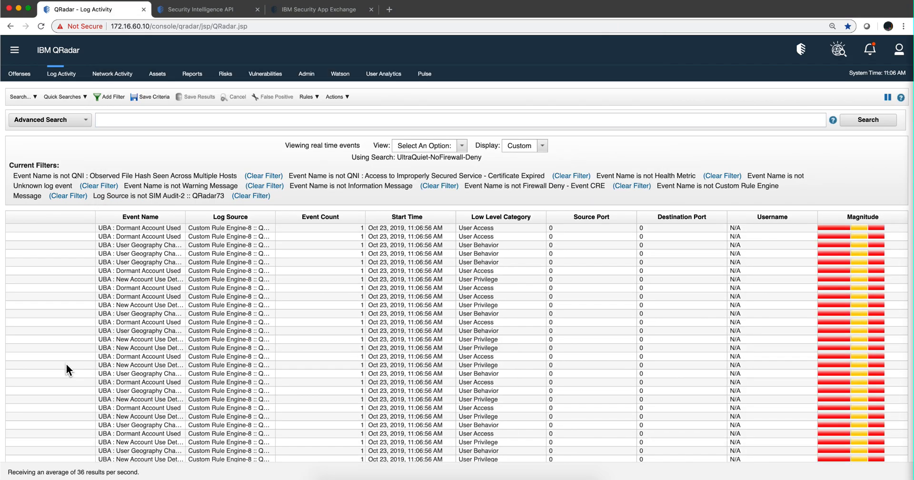
pyautogui.scroll(-3)
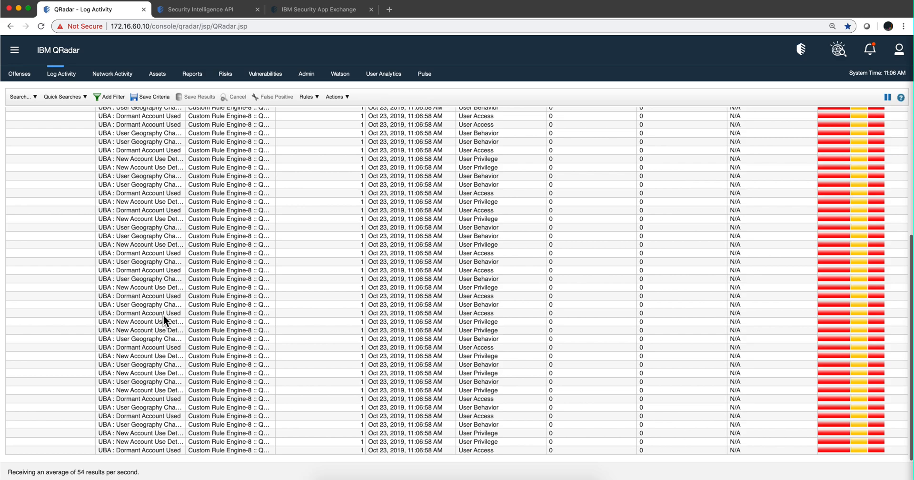
pyautogui.moveTo(208, 319)
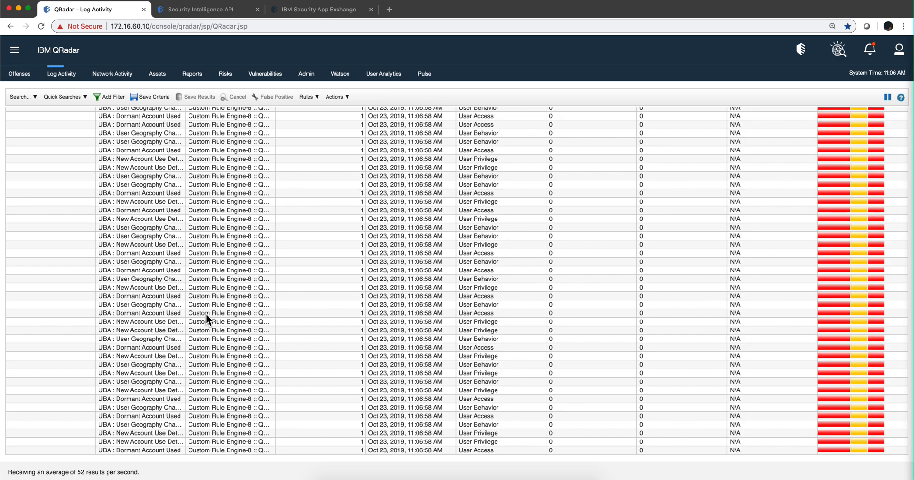
pyautogui.moveTo(207, 319)
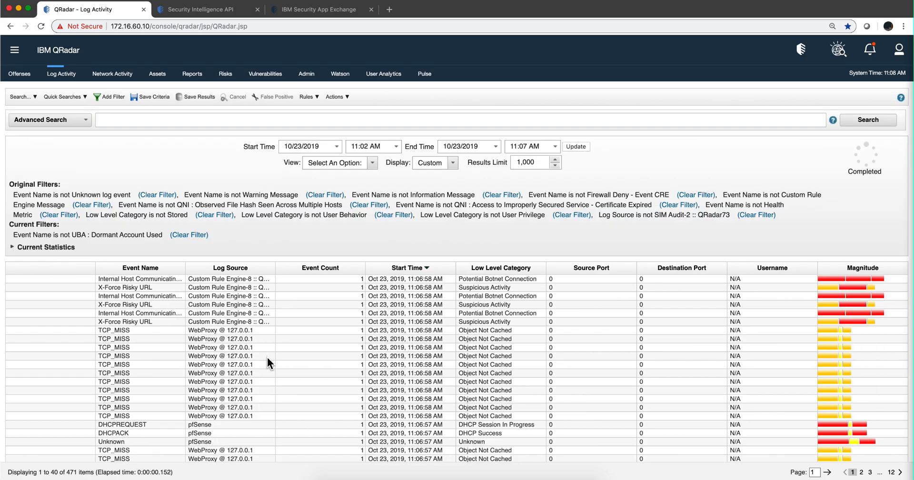
pyautogui.moveTo(525, 241)
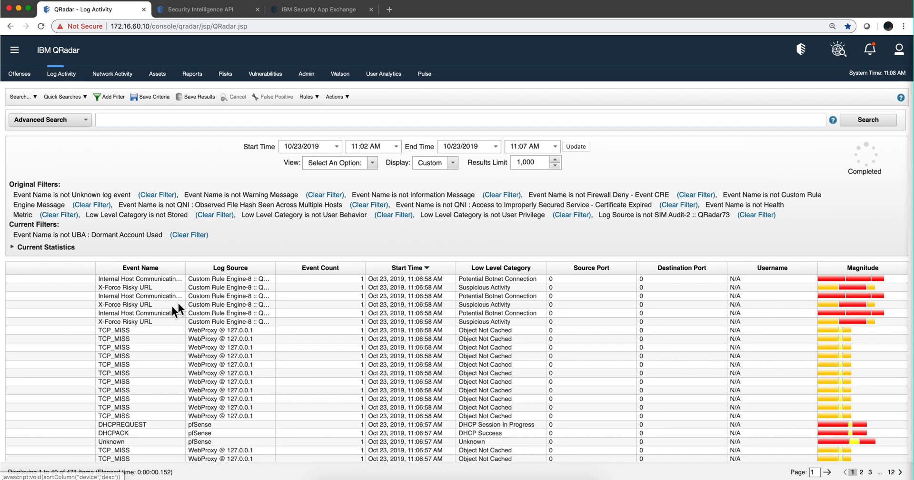
pyautogui.moveTo(129, 352)
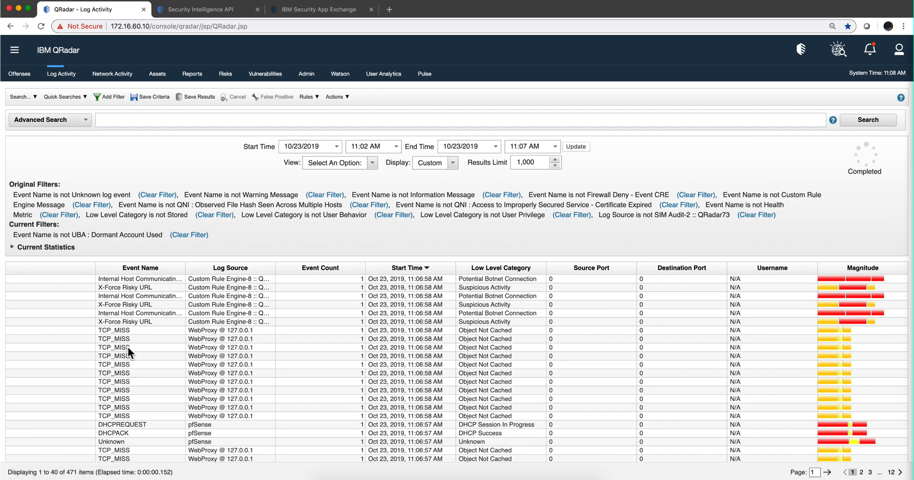
pyautogui.moveTo(122, 350)
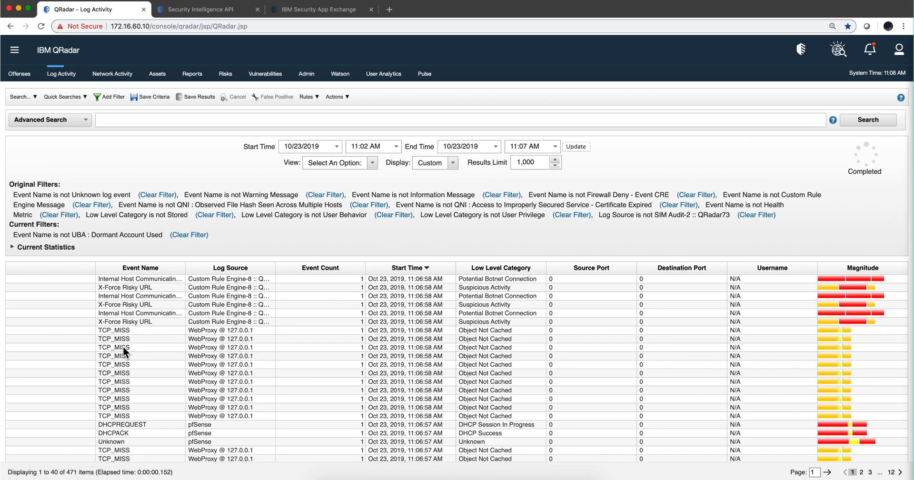
pyautogui.moveTo(174, 353)
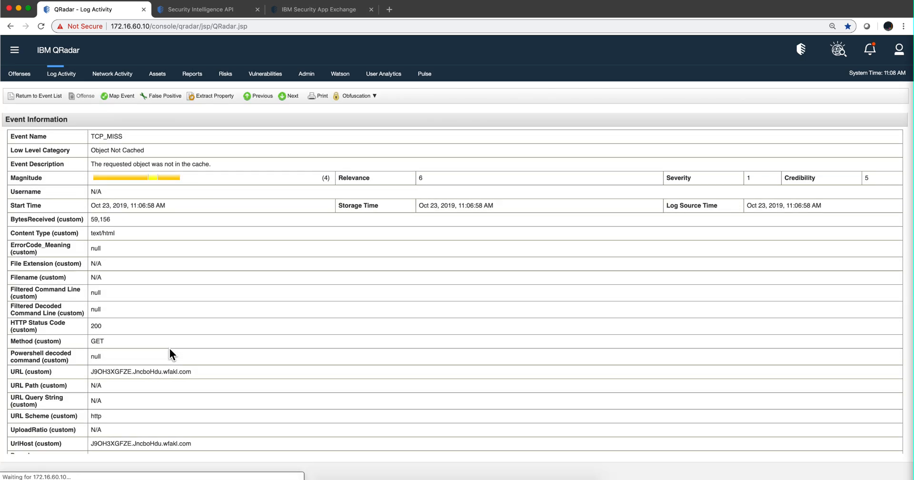
pyautogui.moveTo(162, 376)
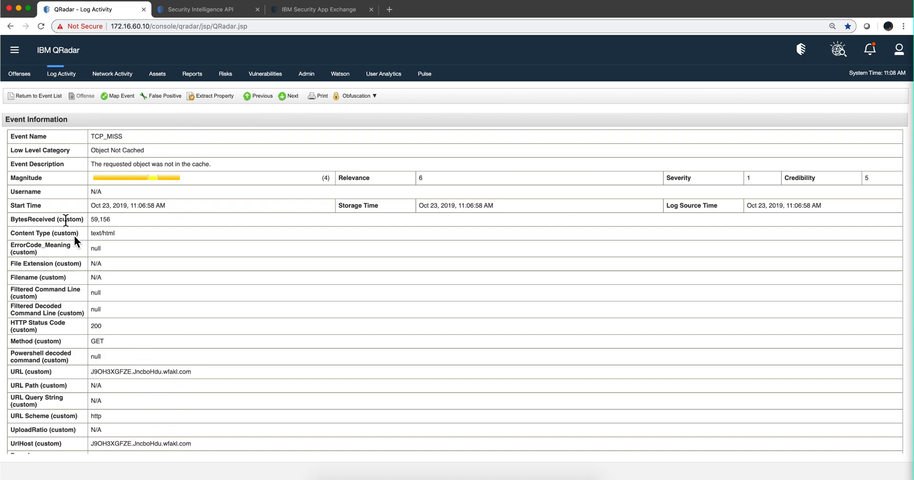
# - Return from the TCP_MISS event details to the 471-event filtered list
pyautogui.click(37, 96)
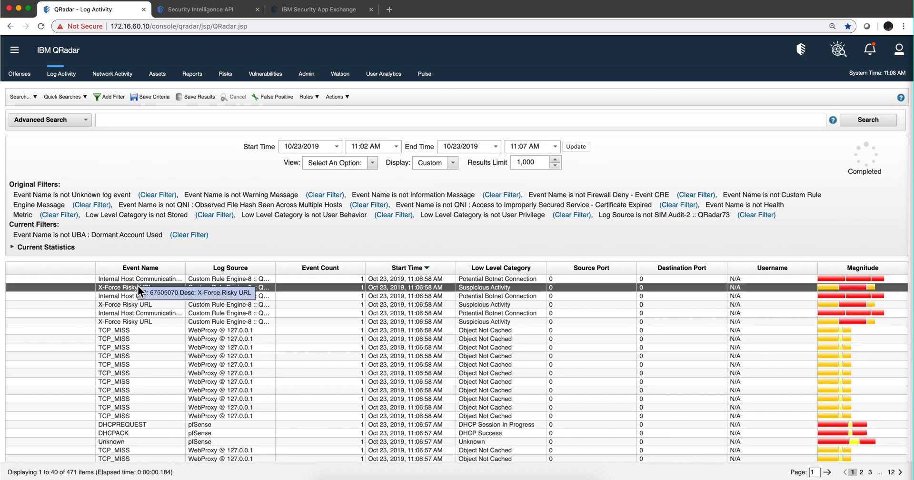
pyautogui.moveTo(194, 306)
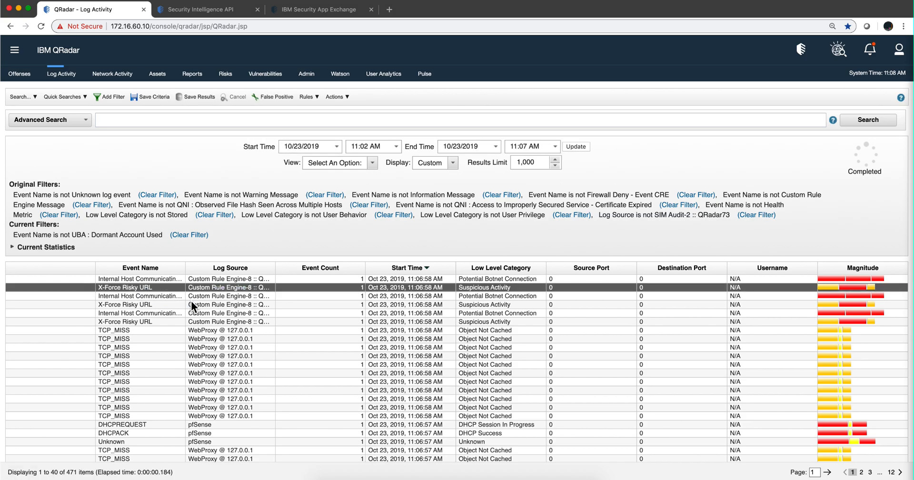
pyautogui.moveTo(166, 367)
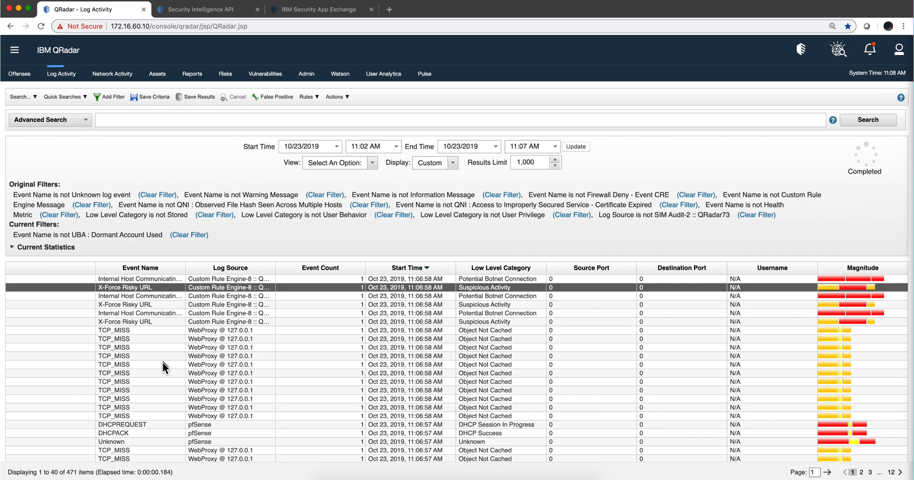
pyautogui.moveTo(172, 380)
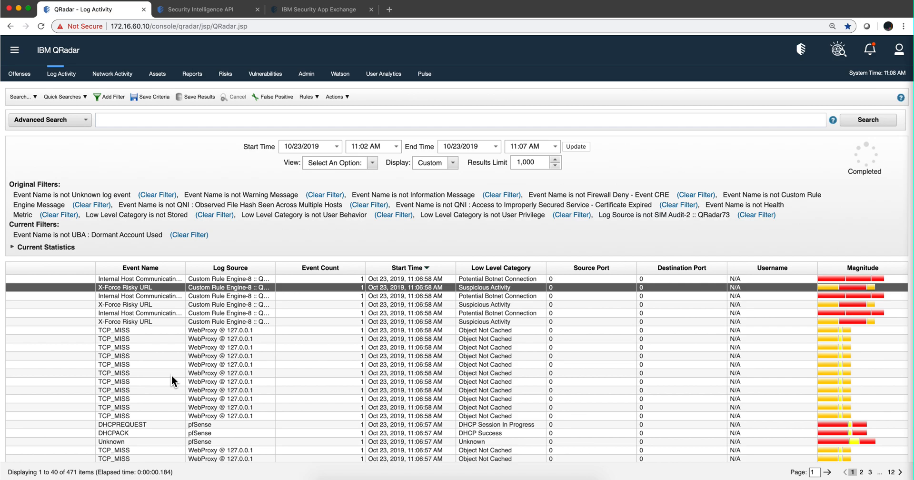
# - Reopen DomainTools from the main menu and update the dashboard for the last hour
pyautogui.click(15, 50)
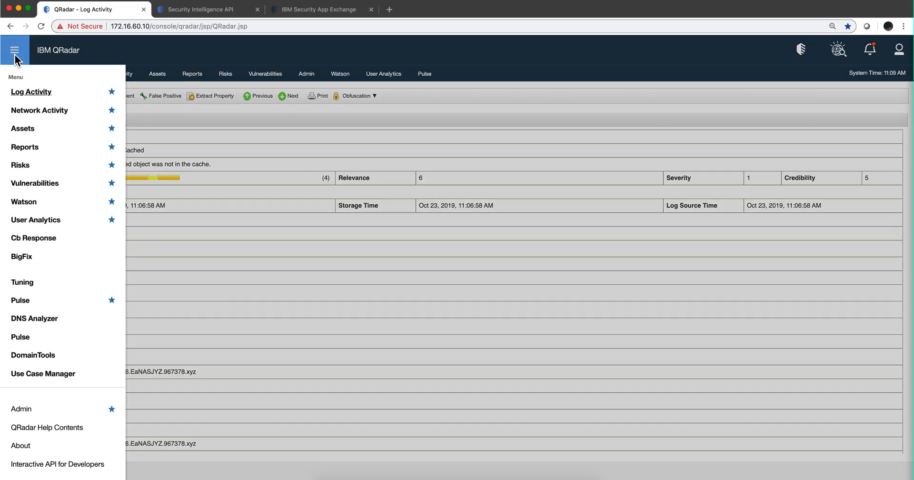
pyautogui.moveTo(34, 355)
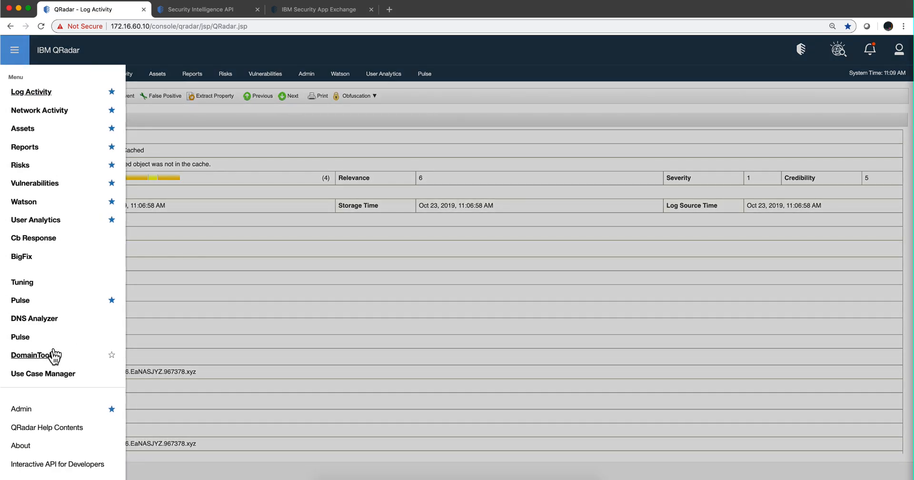
pyautogui.click(30, 355)
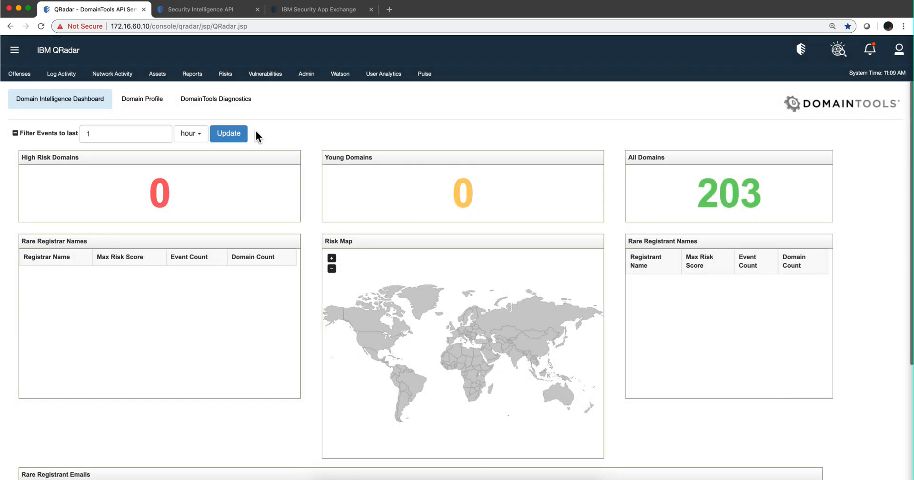
pyautogui.click(228, 132)
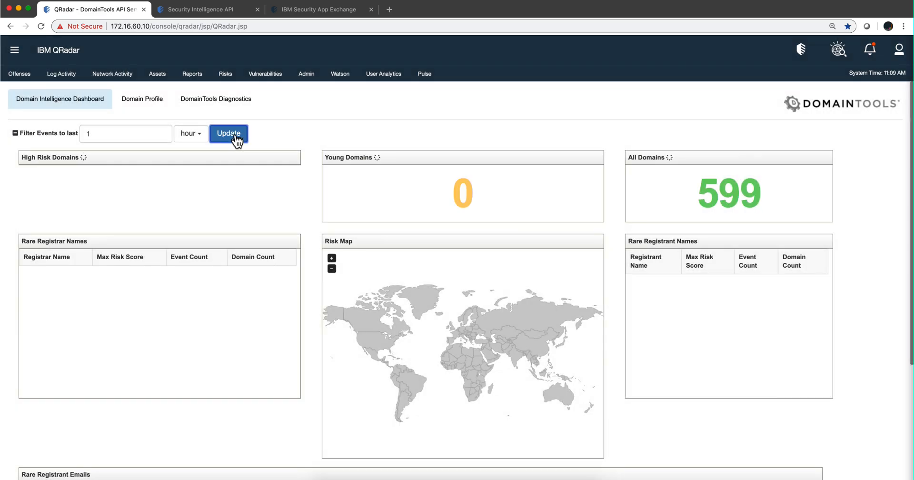
pyautogui.click(228, 133)
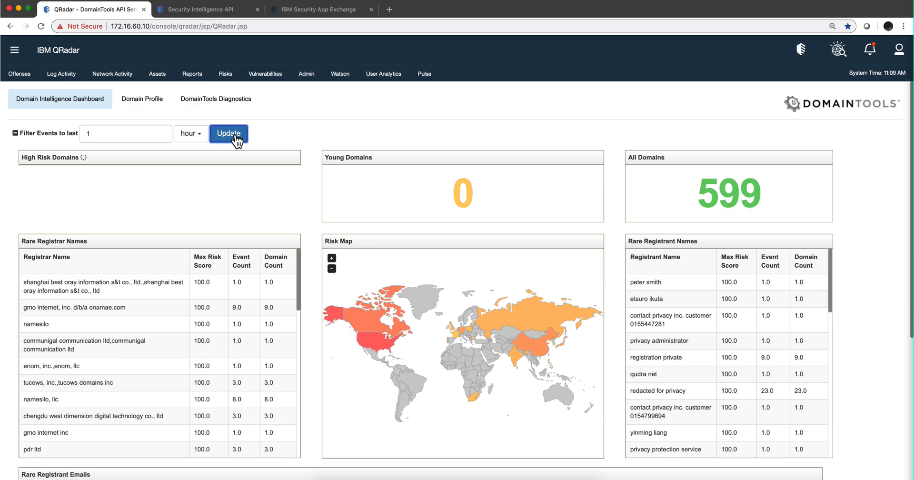
pyautogui.moveTo(628, 261)
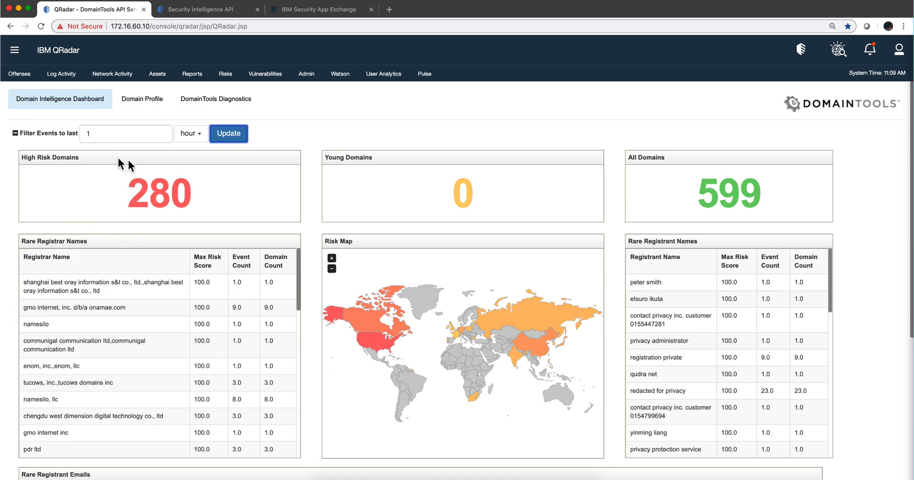
pyautogui.moveTo(400, 176)
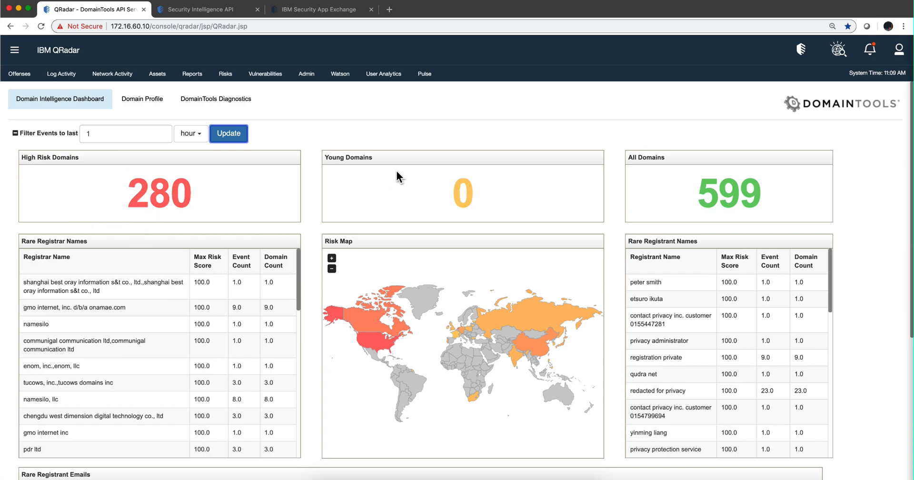
pyautogui.moveTo(409, 214)
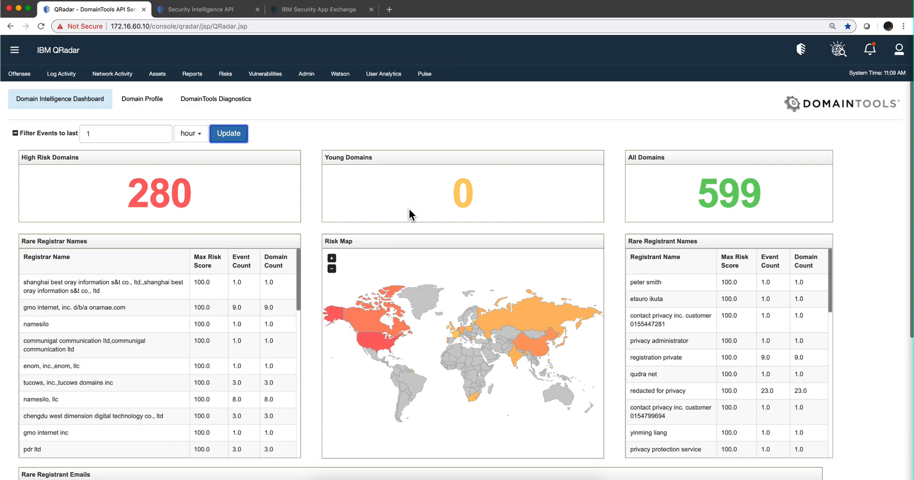
pyautogui.moveTo(417, 278)
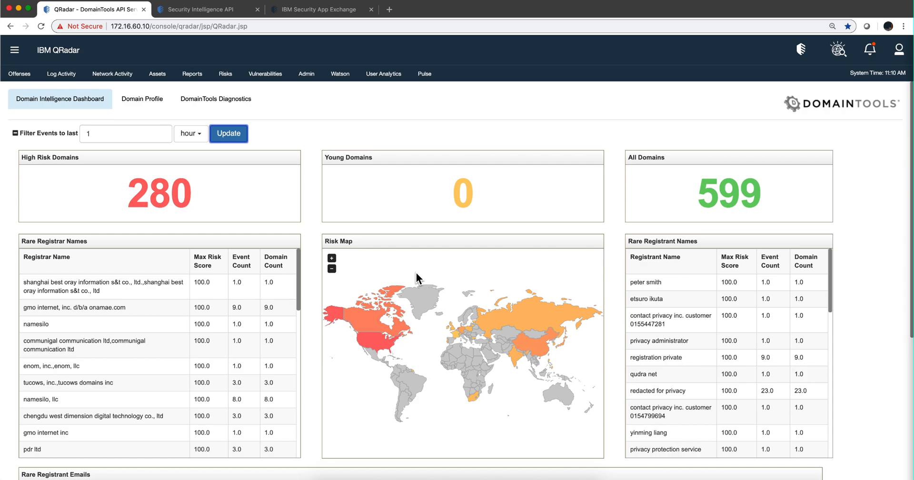
pyautogui.moveTo(418, 182)
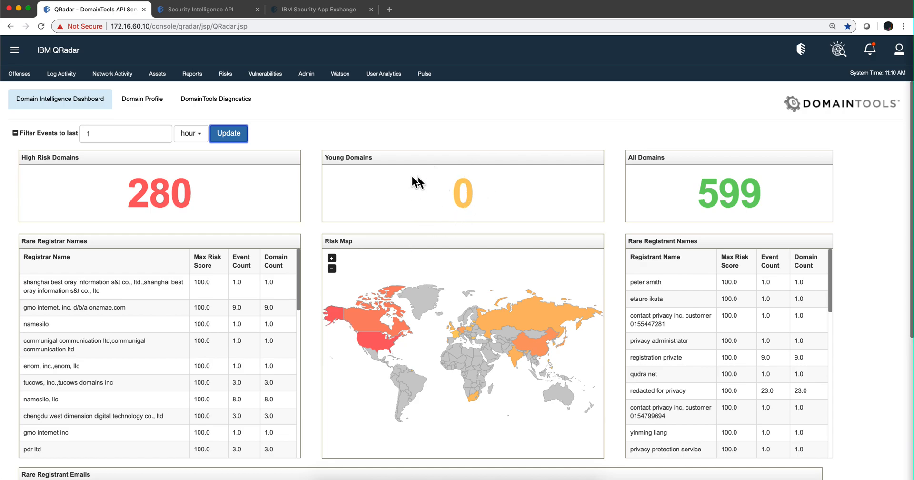
pyautogui.moveTo(463, 275)
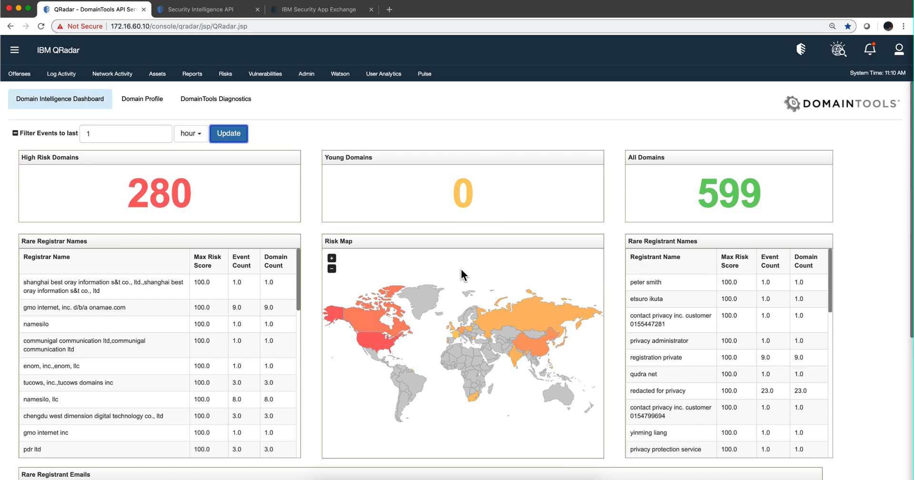
pyautogui.moveTo(449, 223)
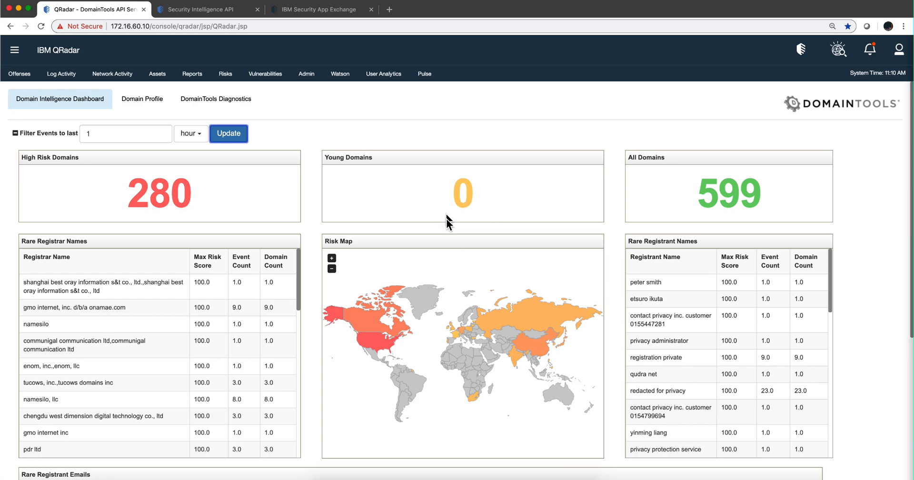
pyautogui.scroll(-3)
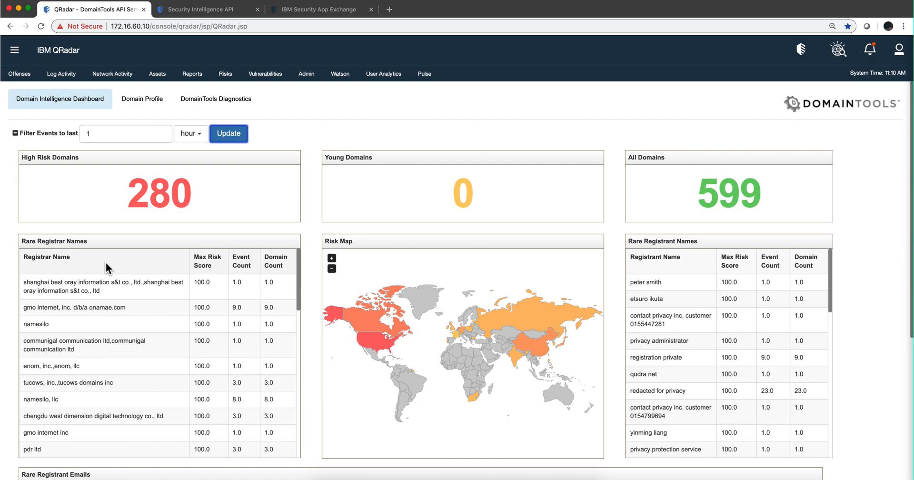
pyautogui.moveTo(82, 252)
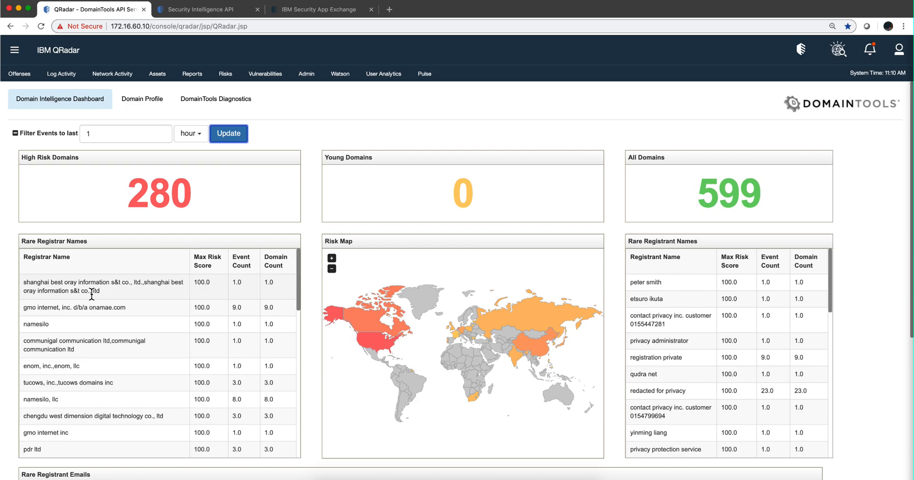
pyautogui.scroll(-3)
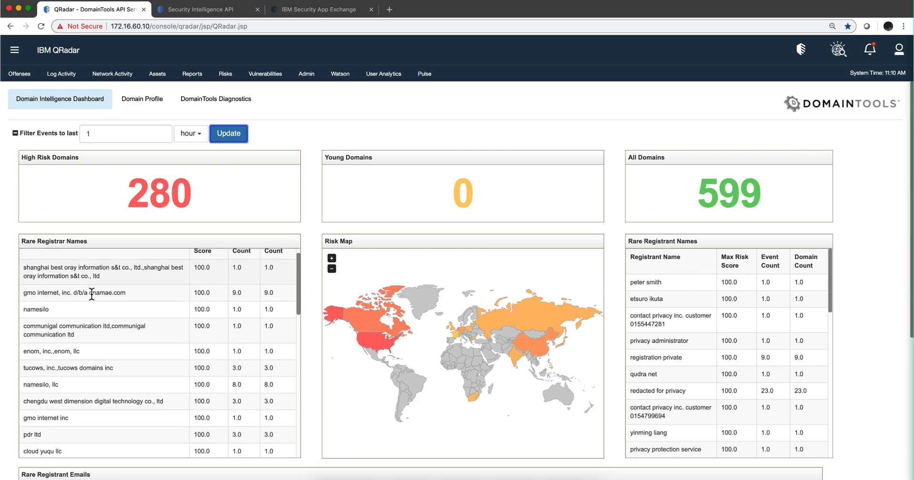
pyautogui.moveTo(309, 303)
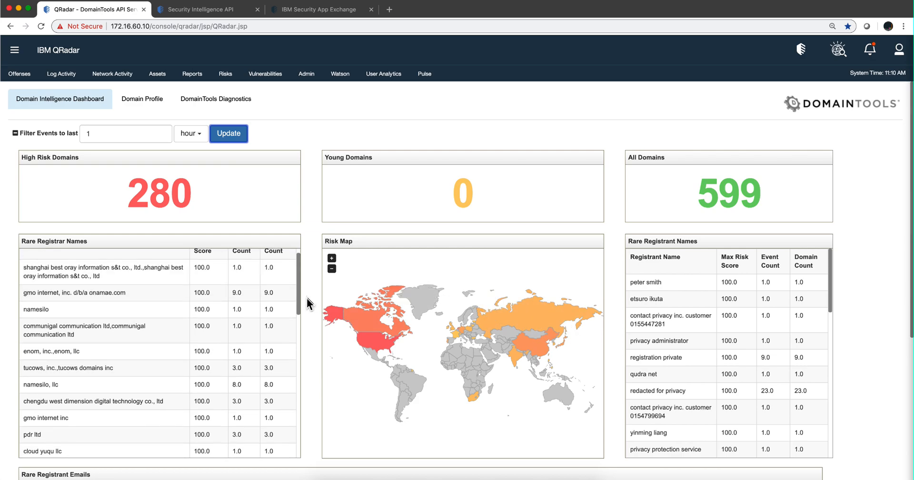
pyautogui.scroll(-3)
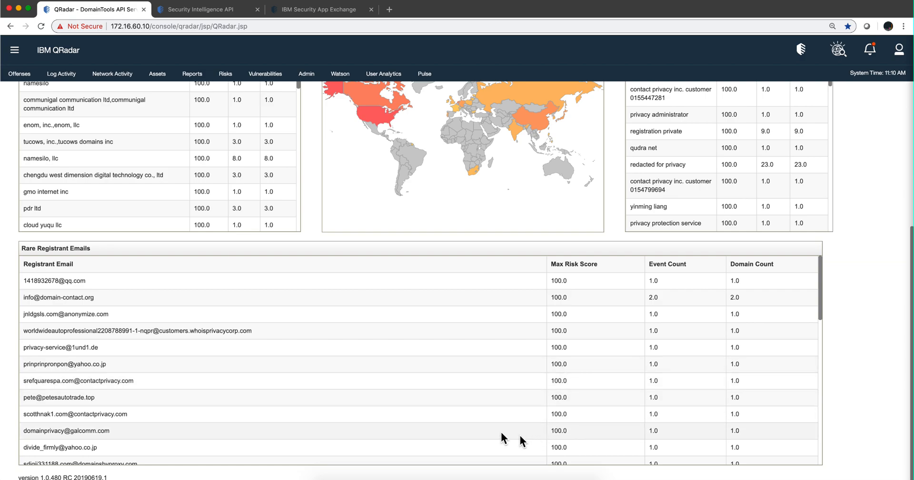
pyautogui.moveTo(540, 363)
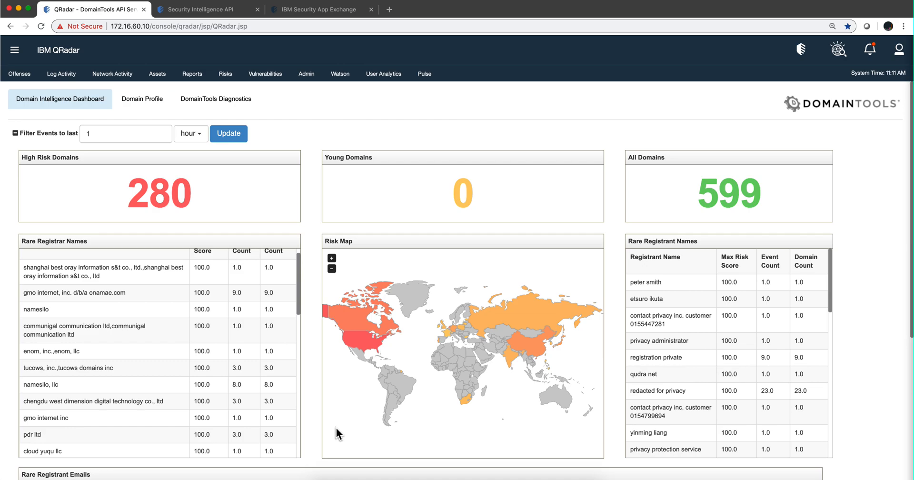
pyautogui.moveTo(339, 405)
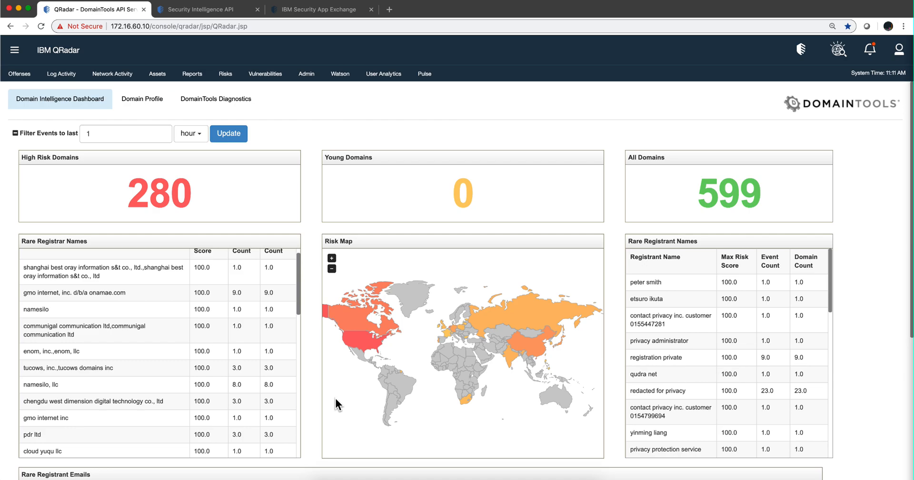
pyautogui.moveTo(340, 366)
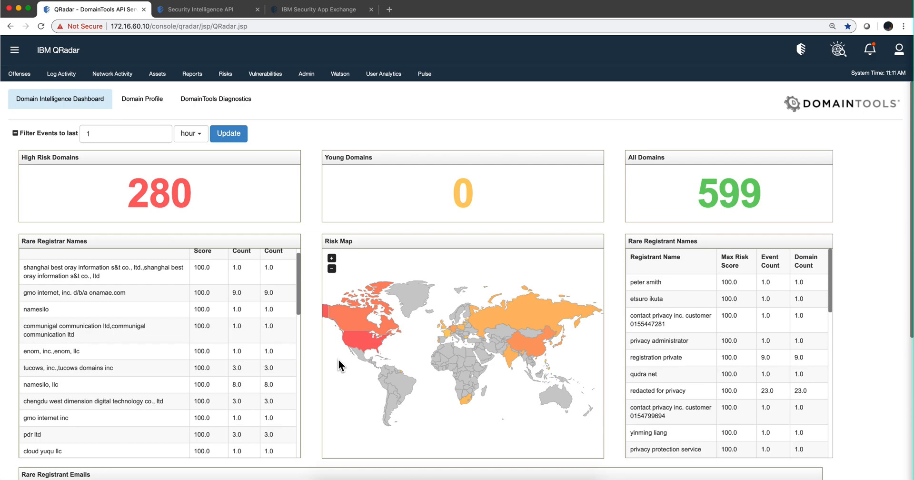
# - Switch to the Log Activity tab with the tldextract AQL search returning 393 events
pyautogui.click(61, 73)
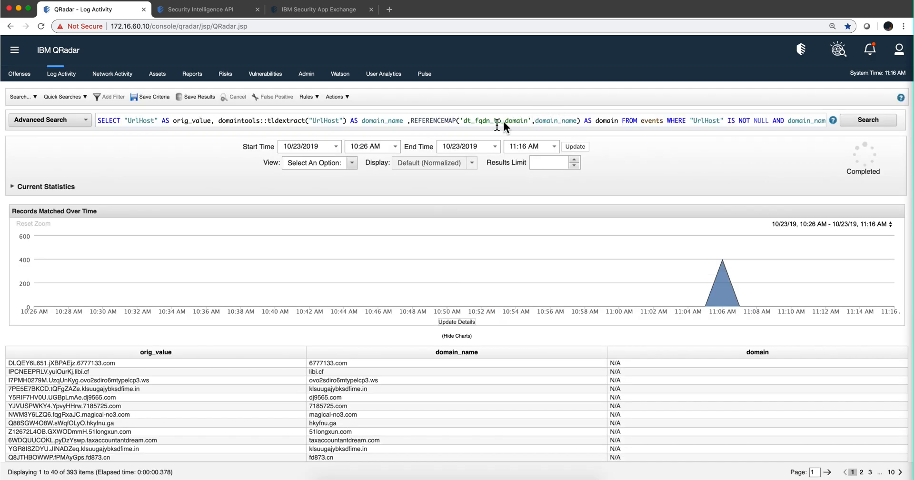
pyautogui.moveTo(154, 306)
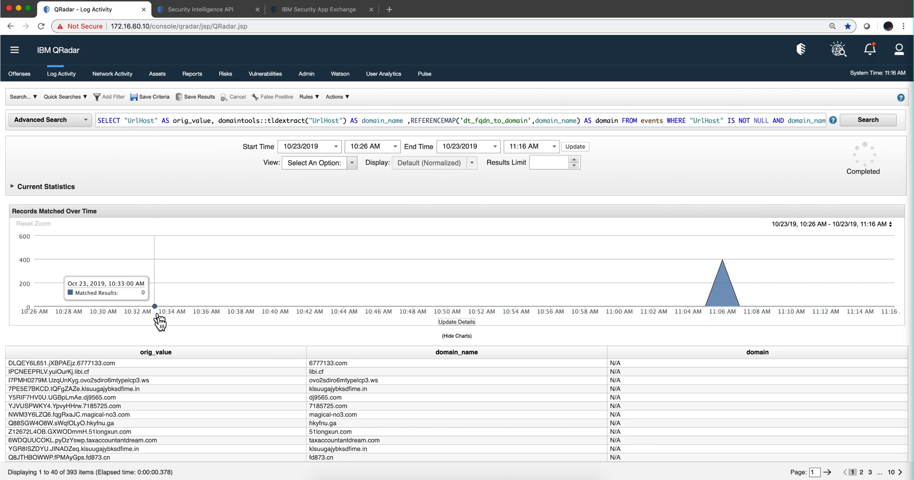
pyautogui.moveTo(156, 138)
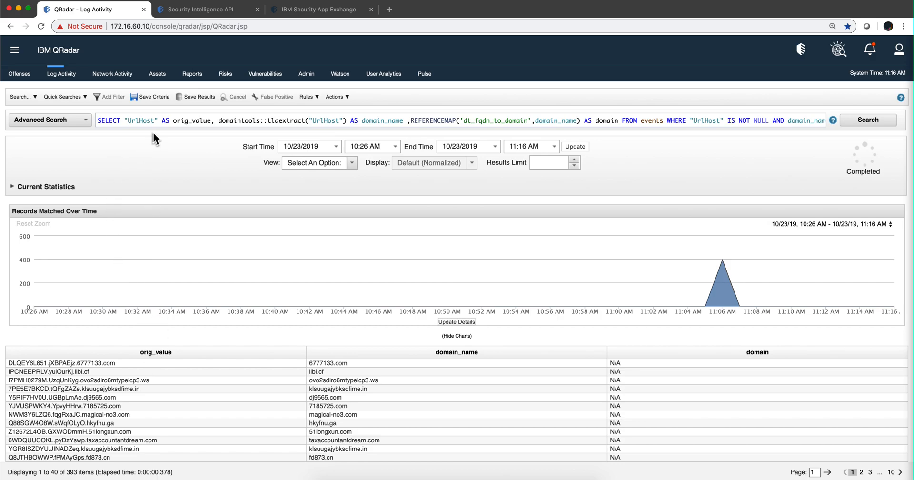
pyautogui.moveTo(200, 193)
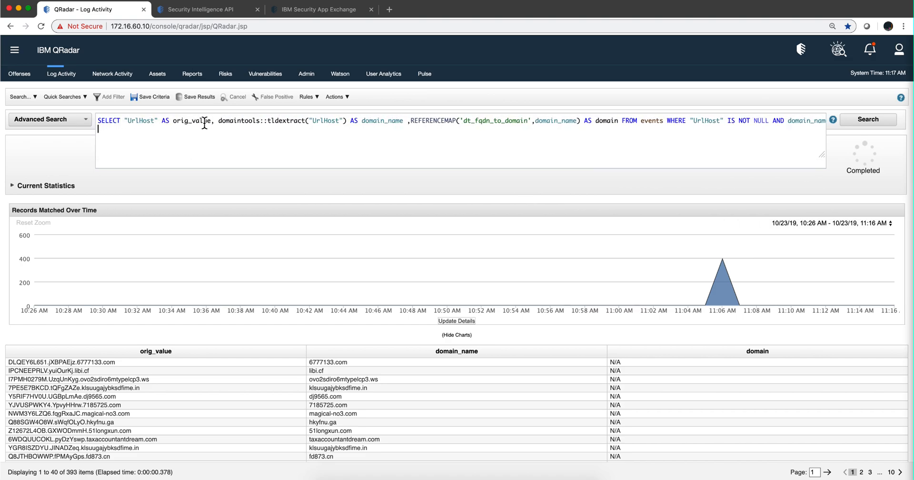
pyautogui.moveTo(75, 148)
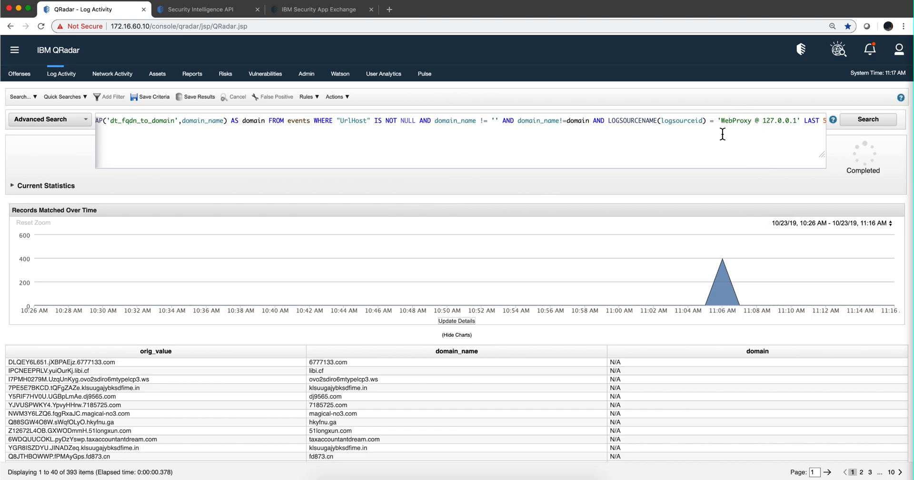
pyautogui.moveTo(769, 125)
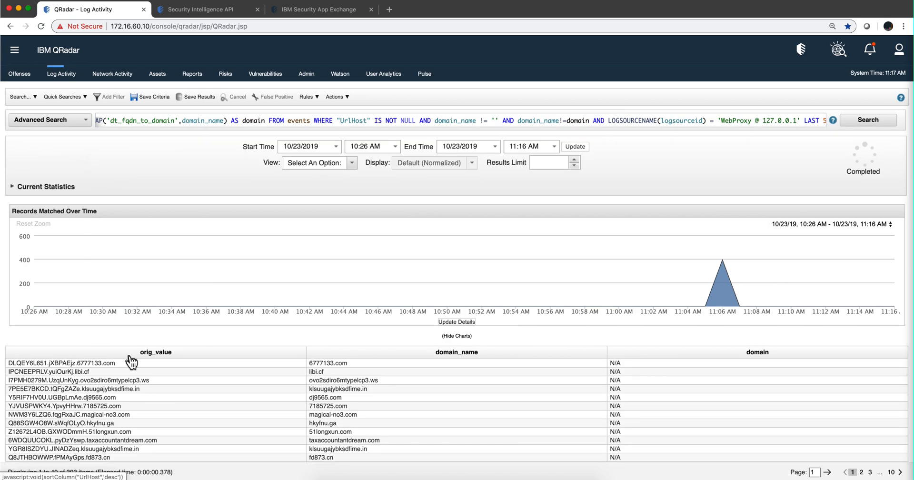
pyautogui.scroll(-3)
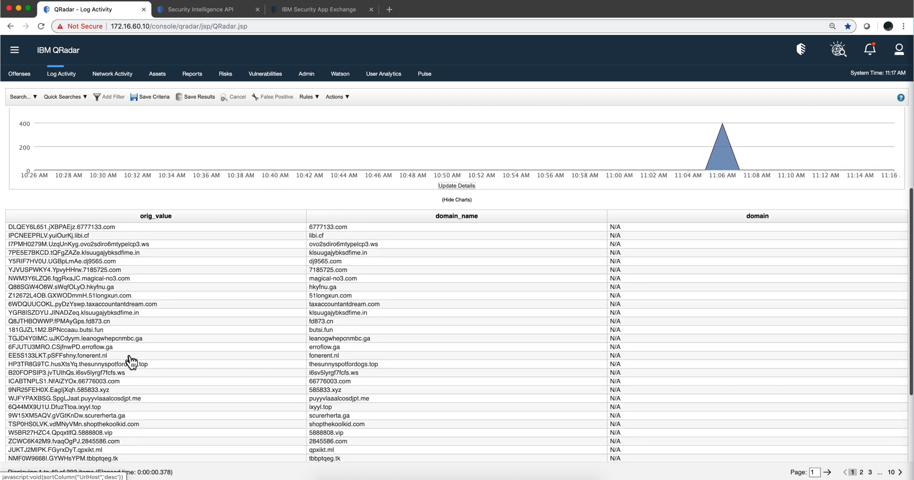
pyautogui.click(456, 200)
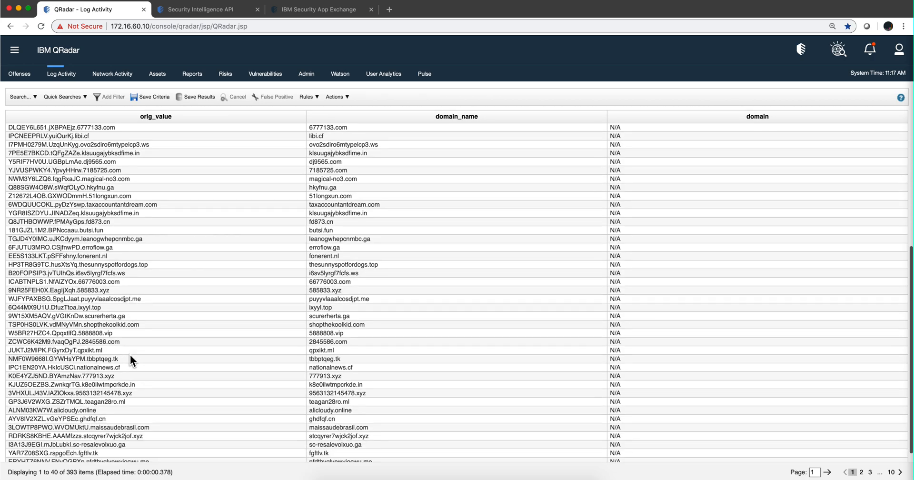
pyautogui.scroll(-3)
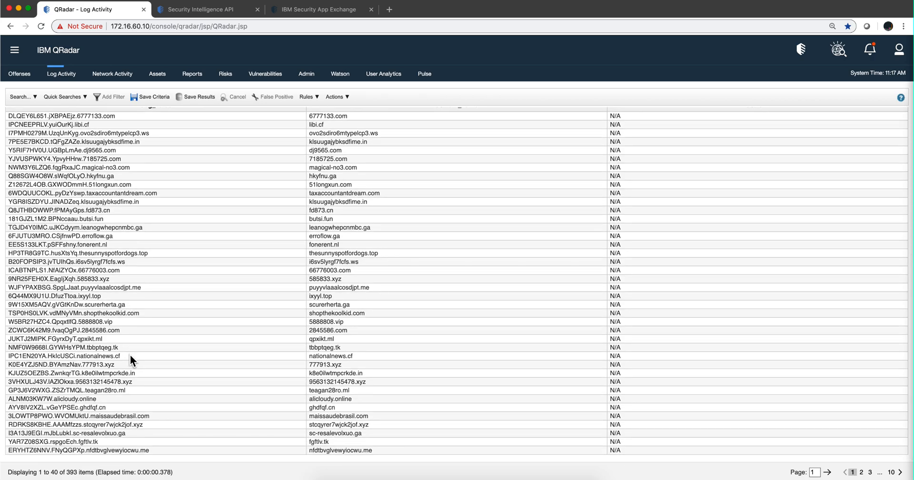